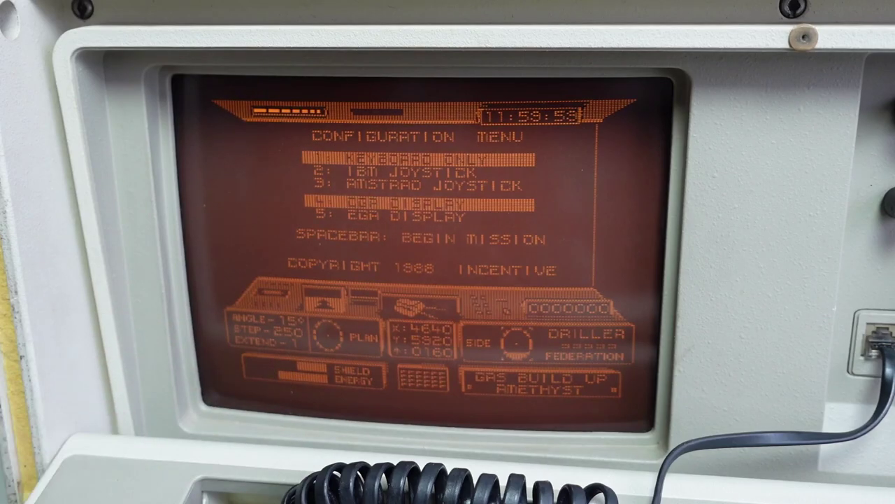
Begin the Driller mission from the configuration menu, entering the first sector's 3D landscape
{"action": "key", "text": "space"}
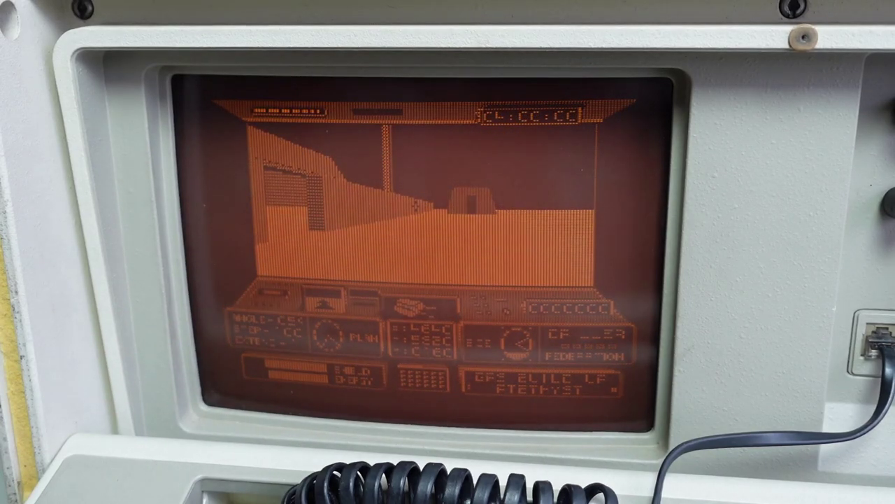